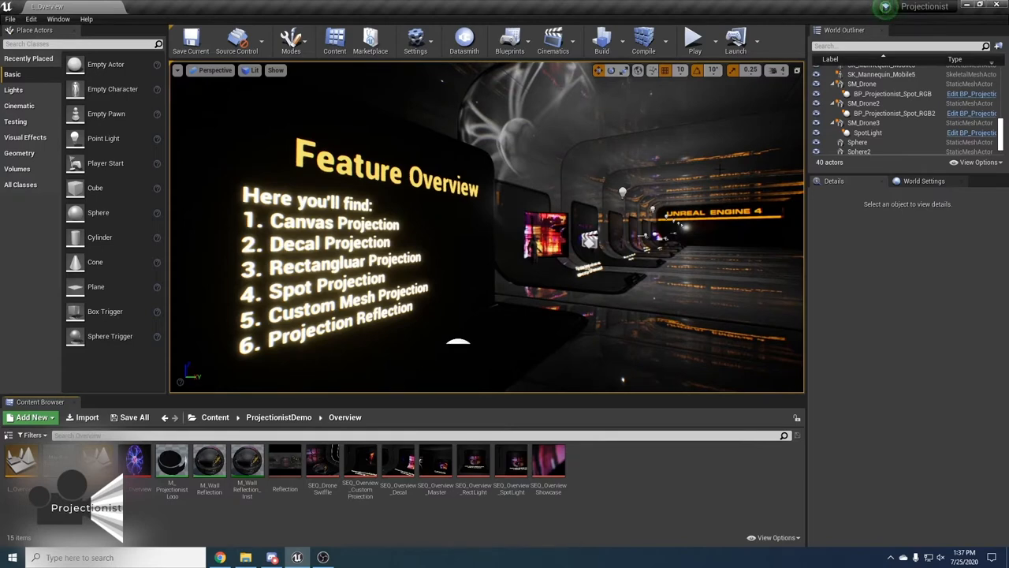
Move the viewport to the custom mesh projection display reading 'Video on any of your meshes.'
click(692, 38)
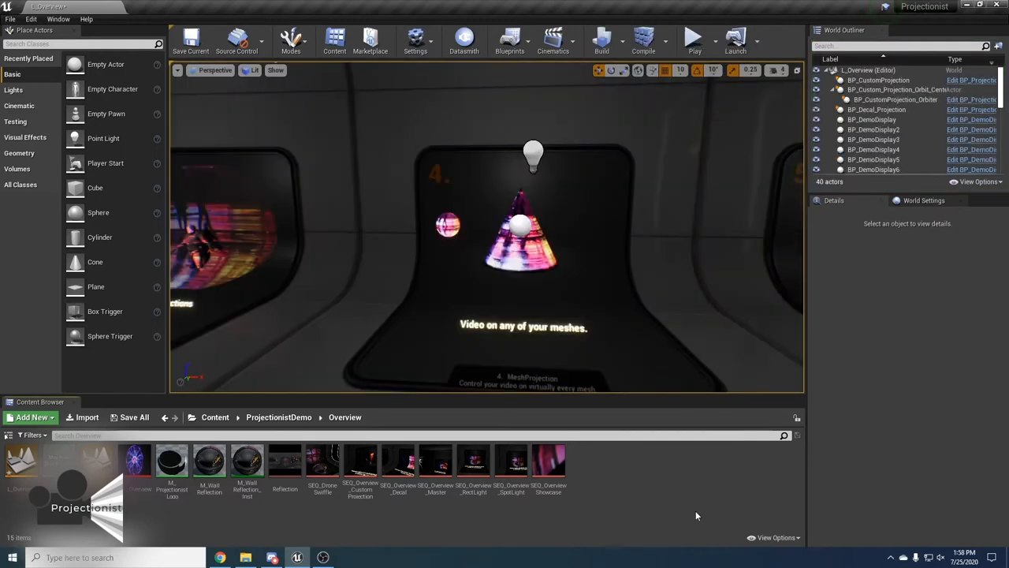
mouse_move(670, 424)
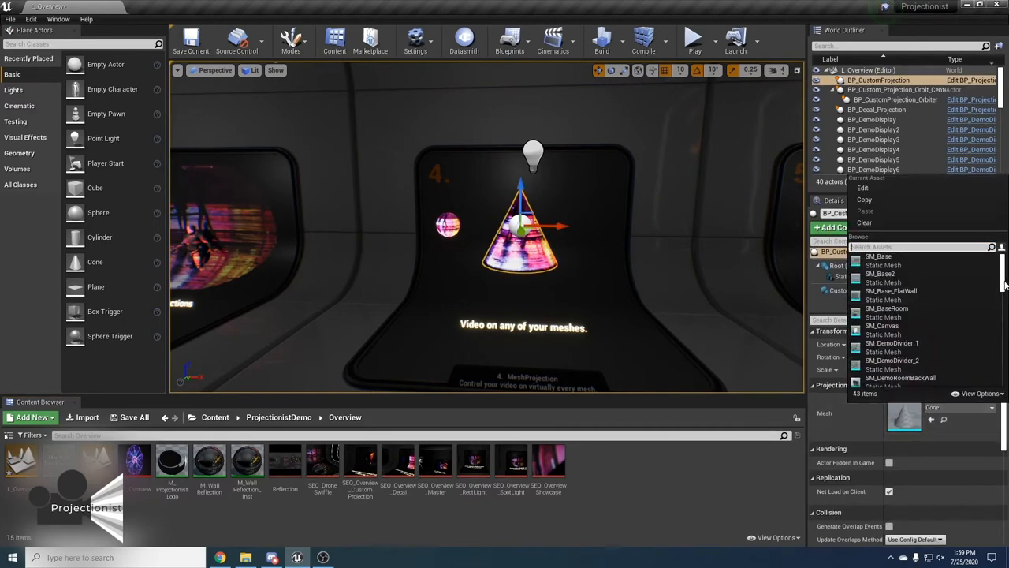
Show BP_Projectionist_Spot_RGB's Light properties such as intensity and attenuation radius
scroll(down, 3)
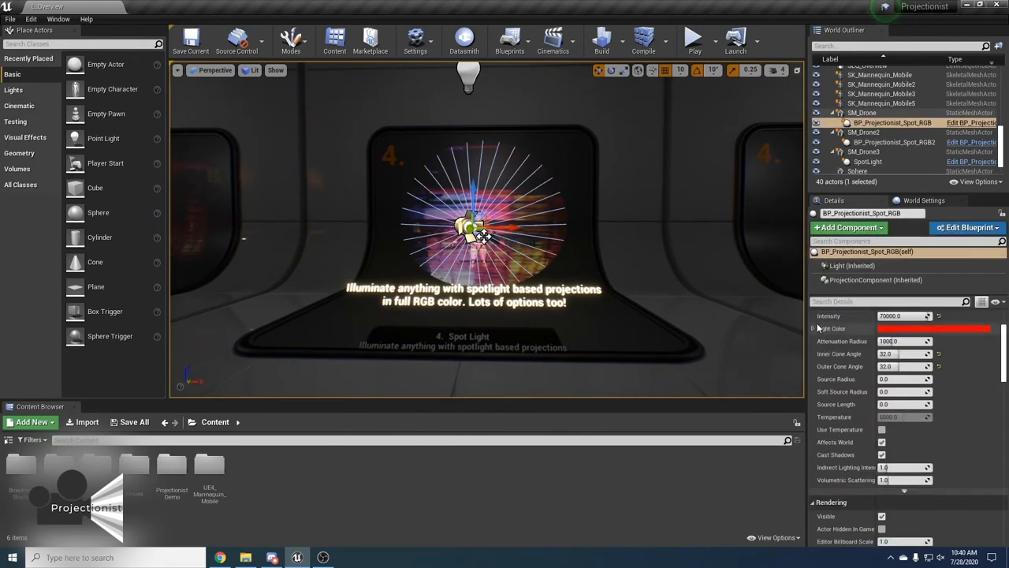
mouse_move(864, 281)
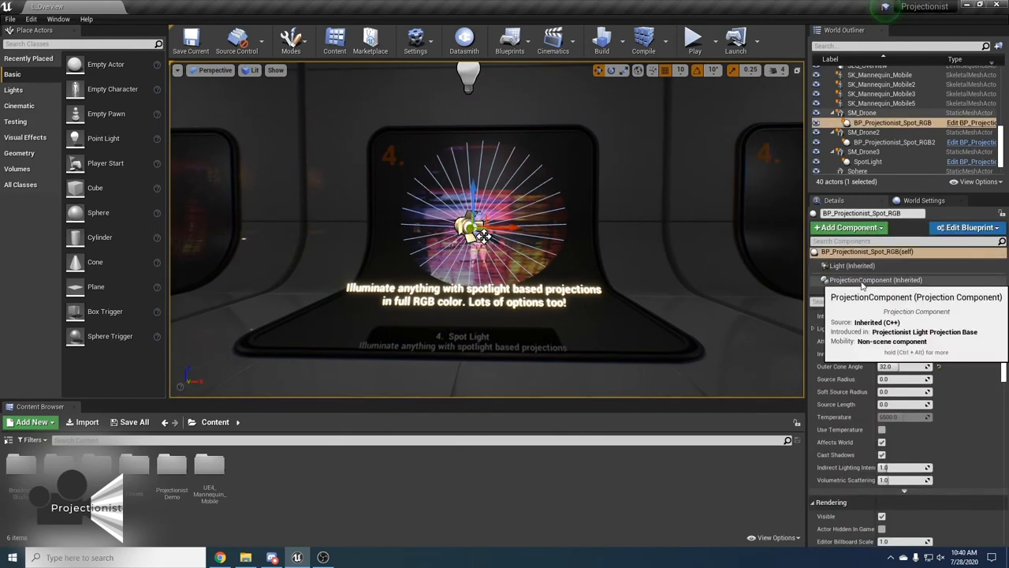
Reveal the spotlight's ProjectionComponent settings with its projection material and media texture
click(875, 281)
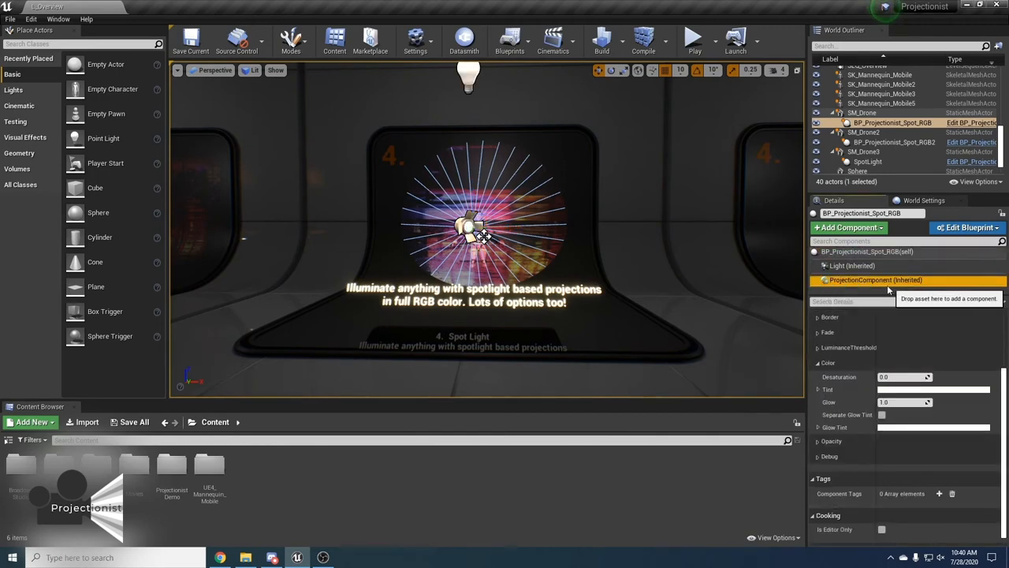
click(875, 281)
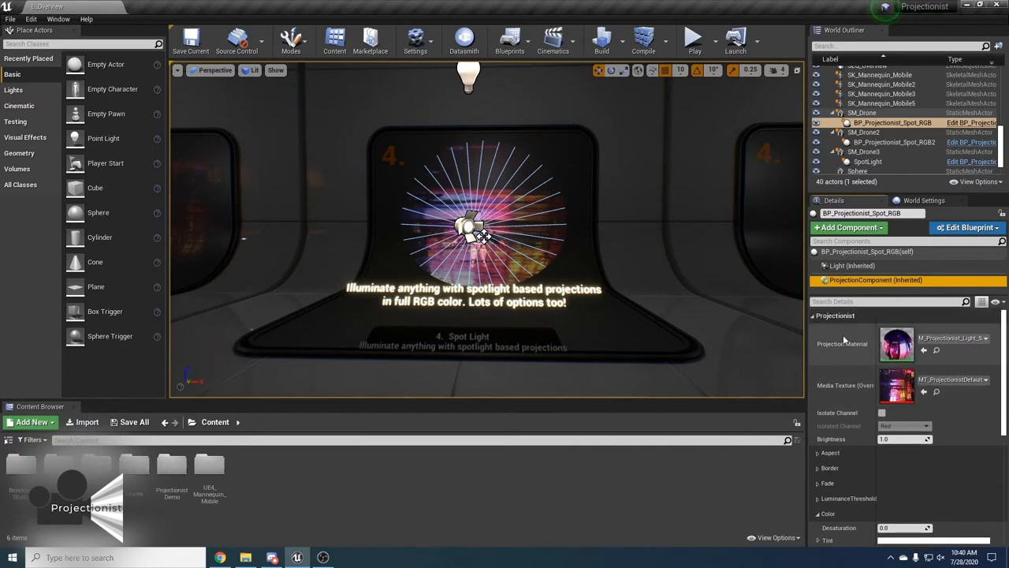
scroll(down, 3)
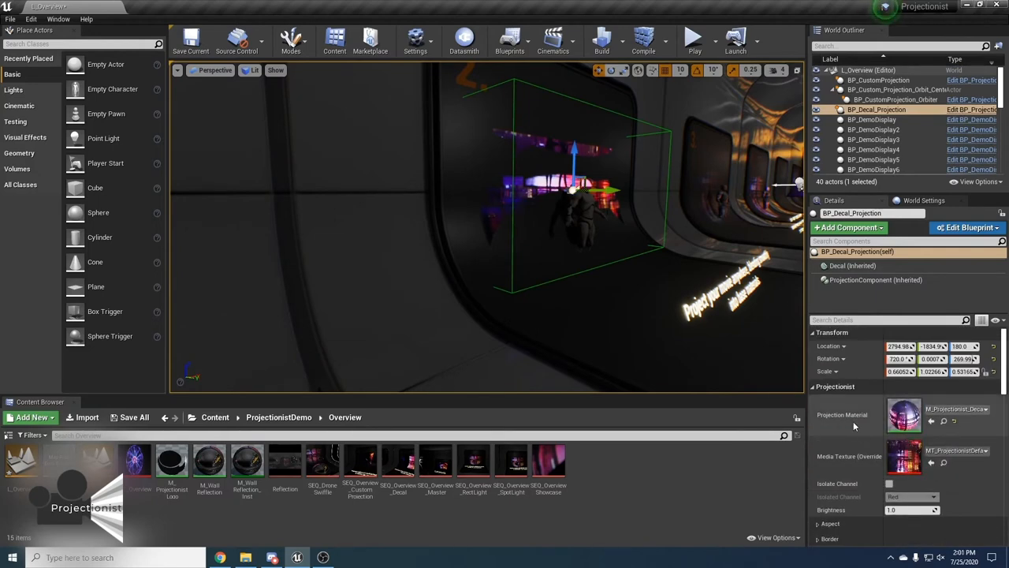
mouse_move(857, 424)
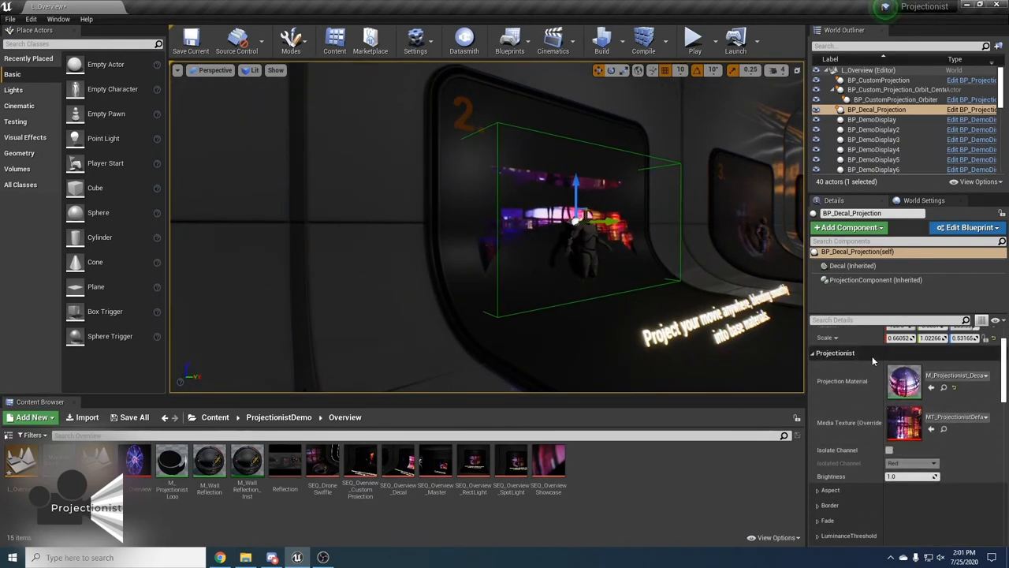
Show BP_Decal_Projection's projection material, media texture and brightness settings
scroll(down, 3)
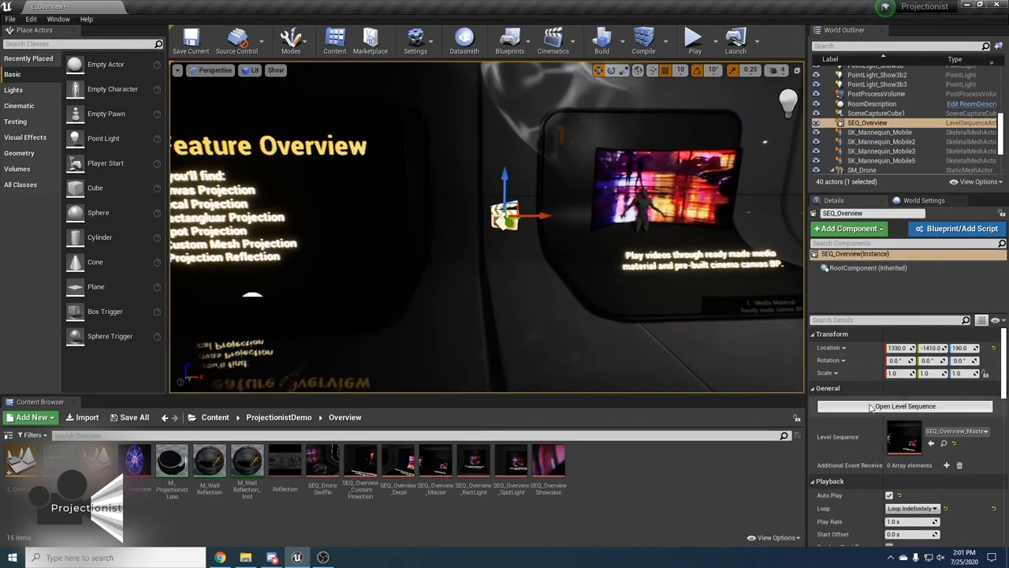
Open SEQ_Overview for editing, listing its spot light, rect light, decal and projection shots
click(905, 405)
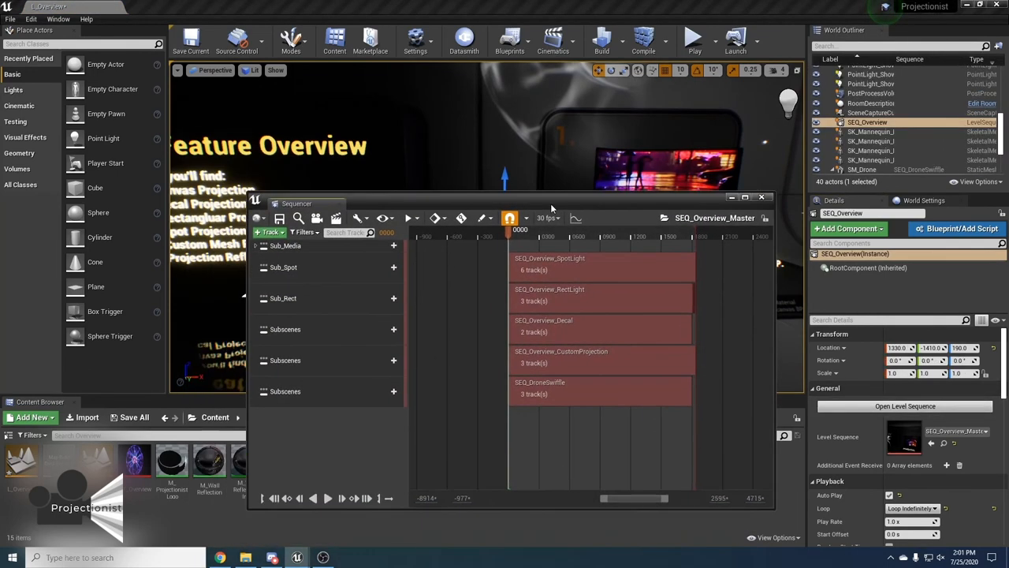
mouse_move(581, 281)
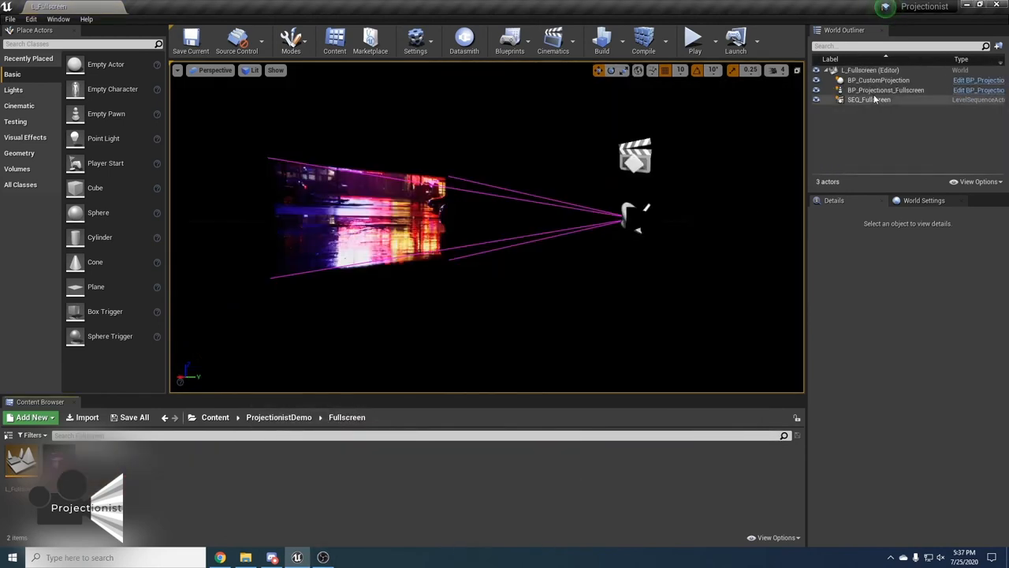
Select BP_Projectionist_Fullscreen and play the Fullscreen level so the video fills the viewport
click(886, 89)
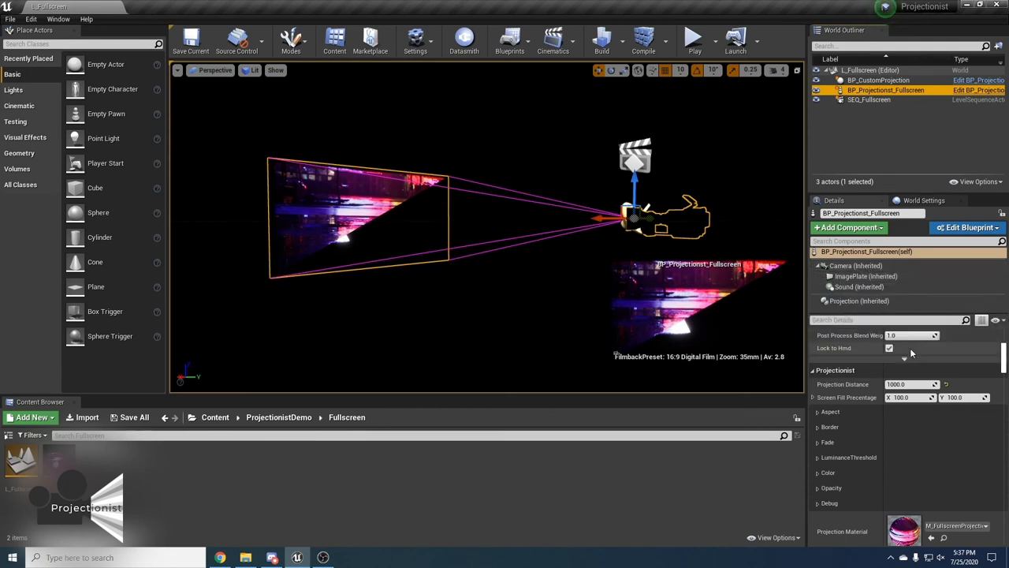
click(691, 38)
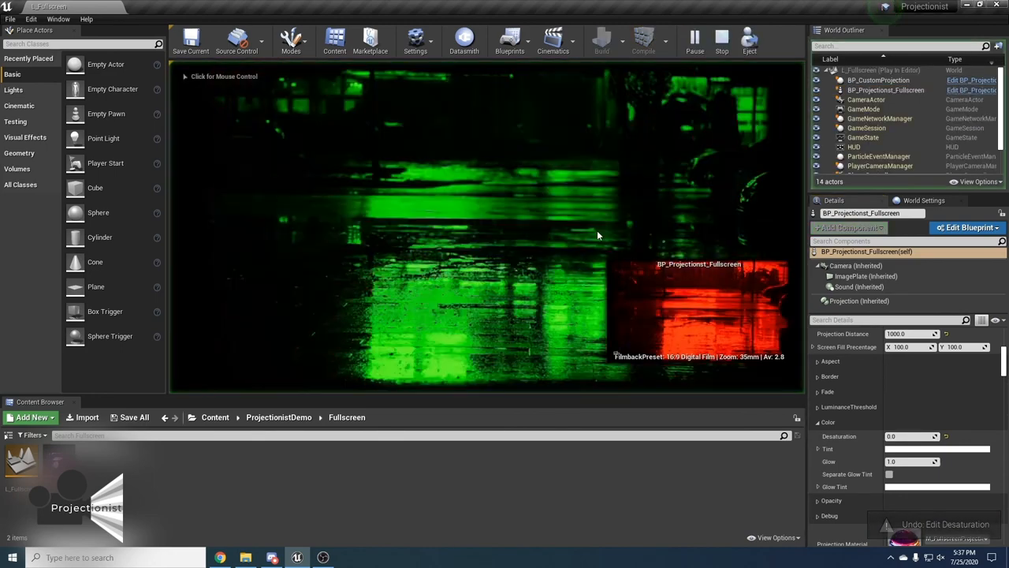